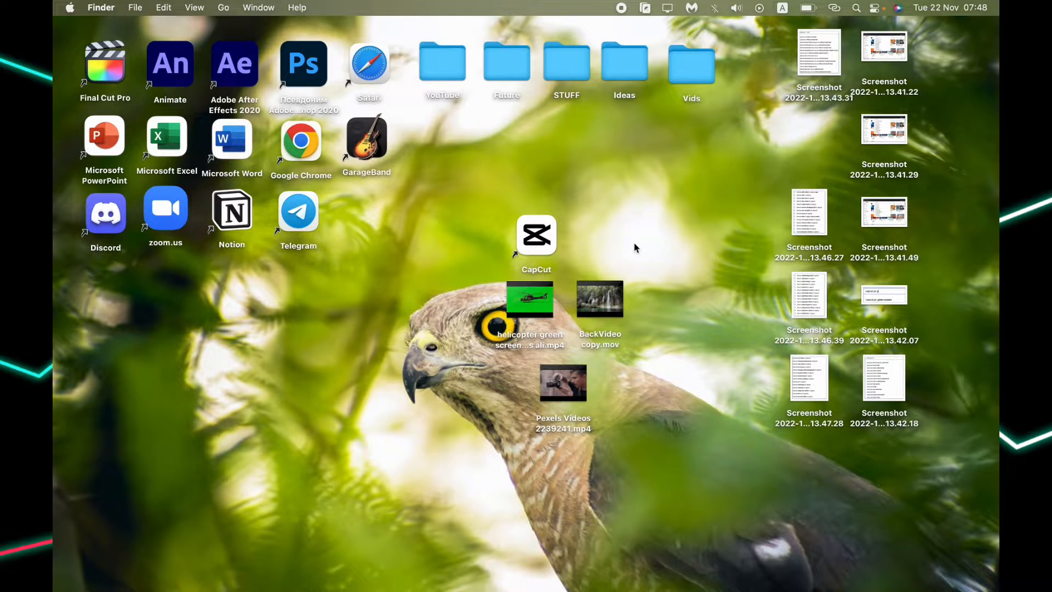
- Launch CapCut, import BackVideo copy.mov from the Desktop and drop it onto the timeline
left_click(535, 234)
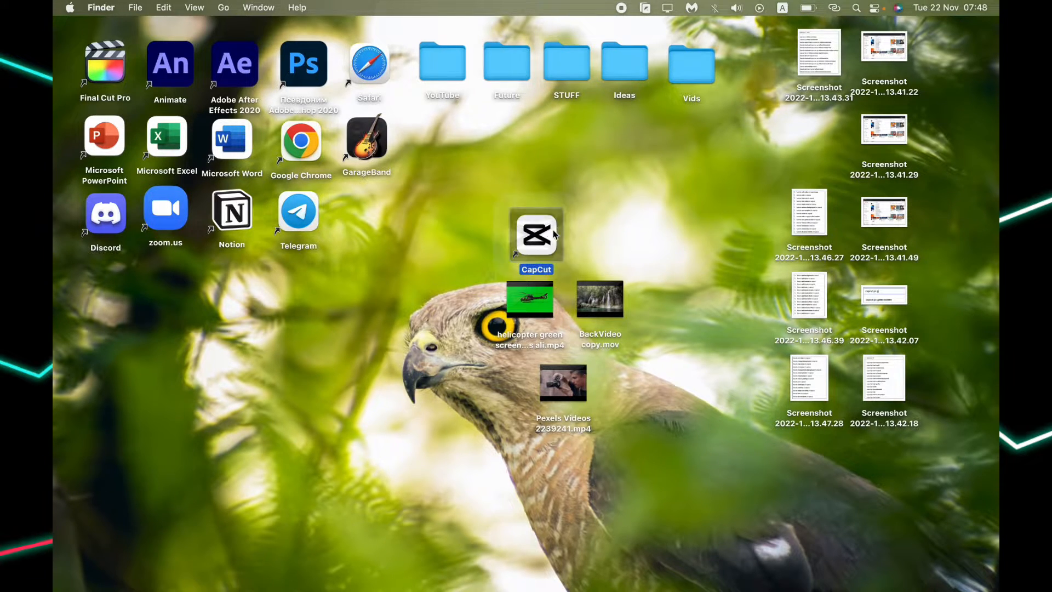
double_click(535, 234)
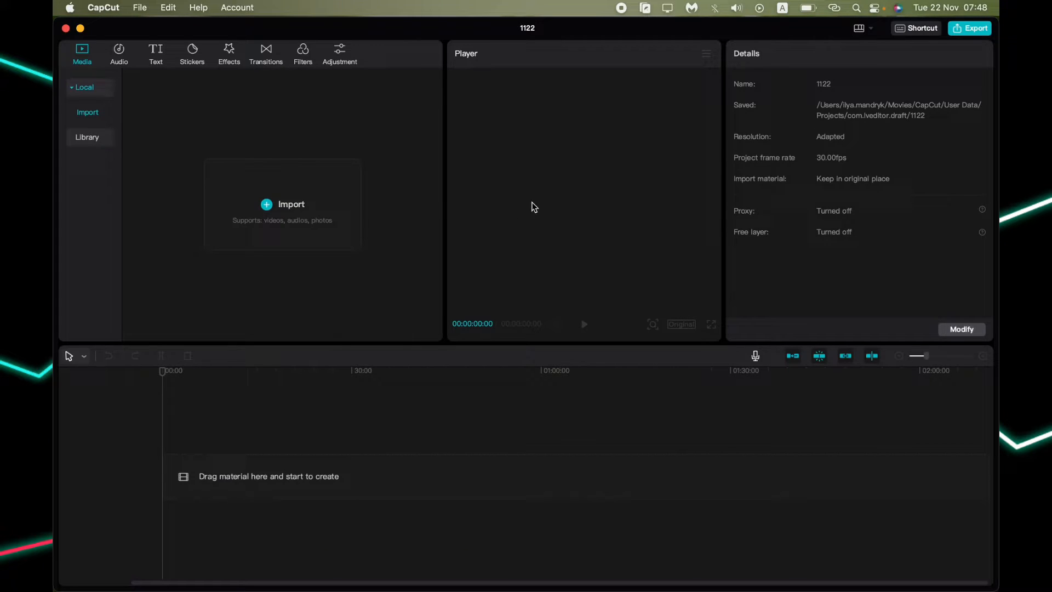
left_click(283, 204)
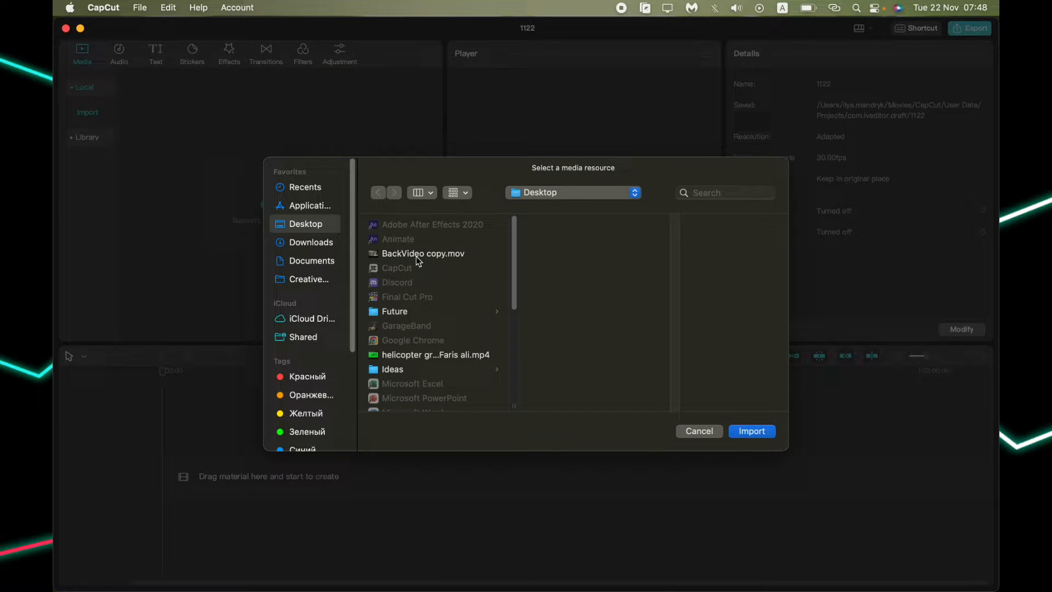
left_click(750, 431)
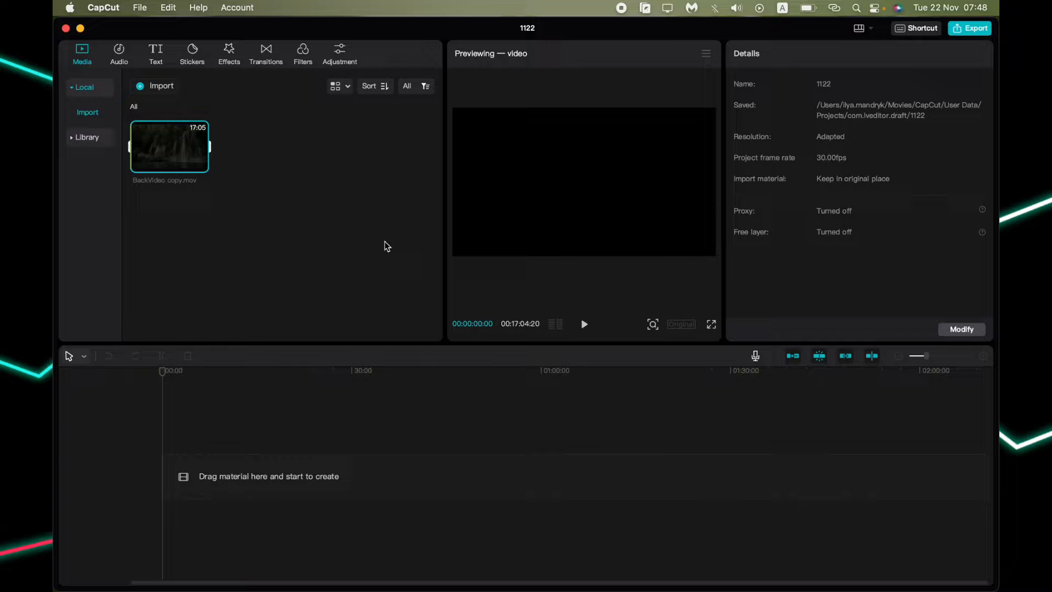
left_click_drag(169, 147, 299, 476)
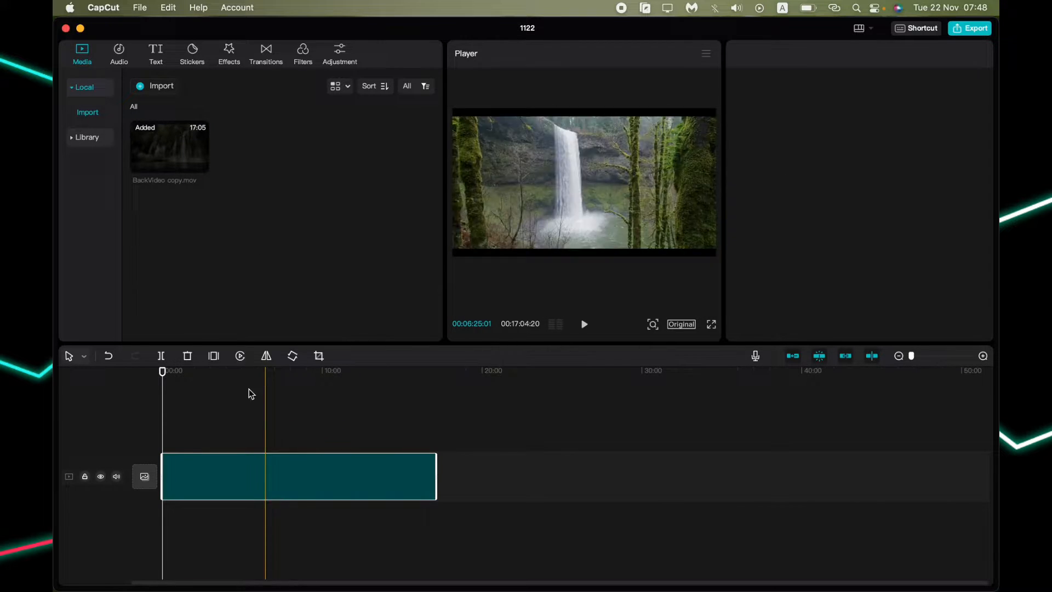
left_click(299, 476)
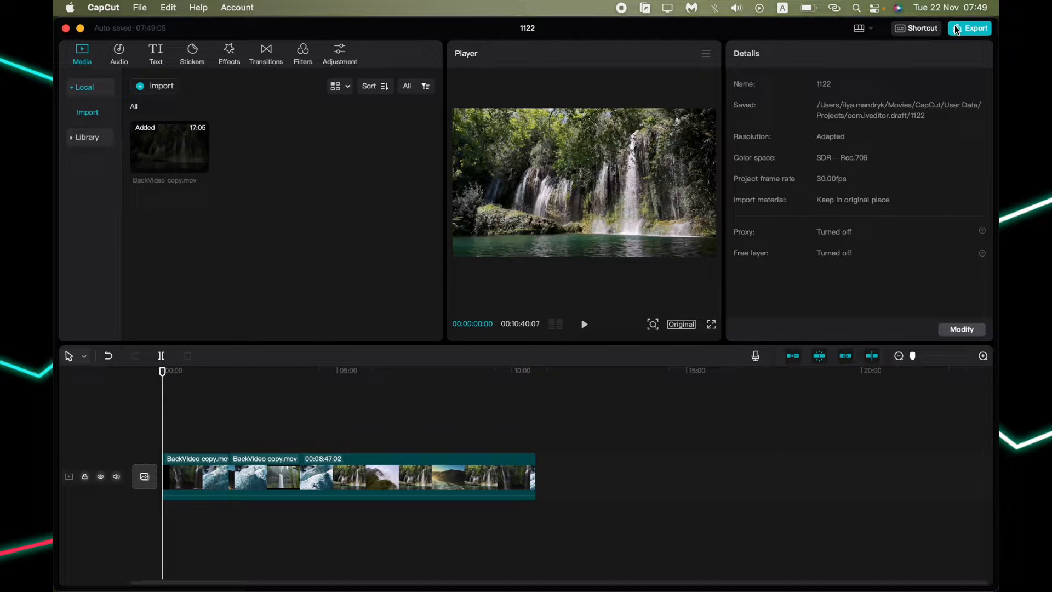
- Open the Export dialog and leave Remove watermark checked after toggling it off and on
left_click(969, 28)
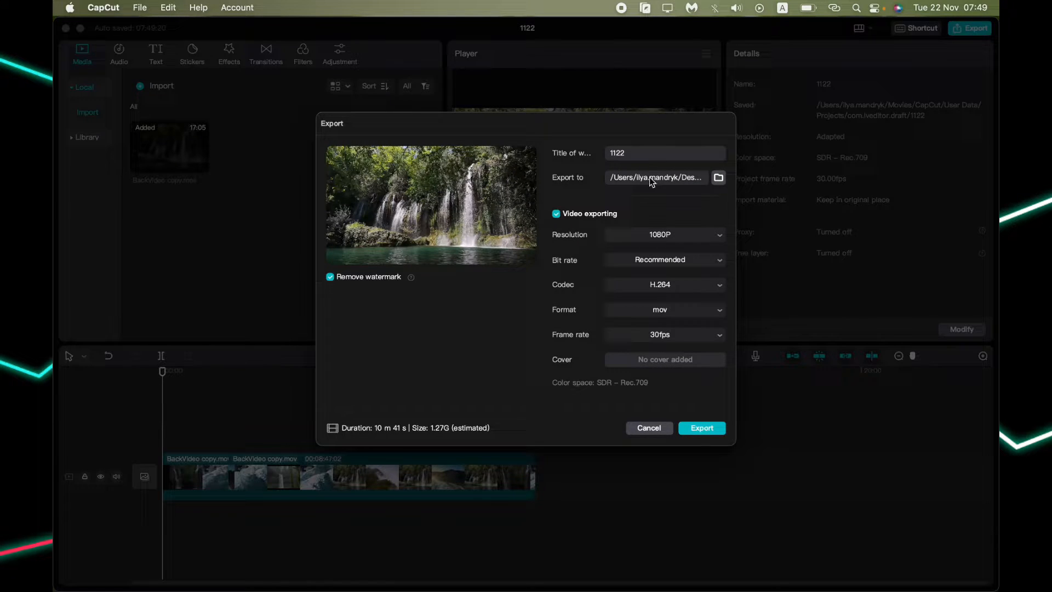
mouse_move(436, 271)
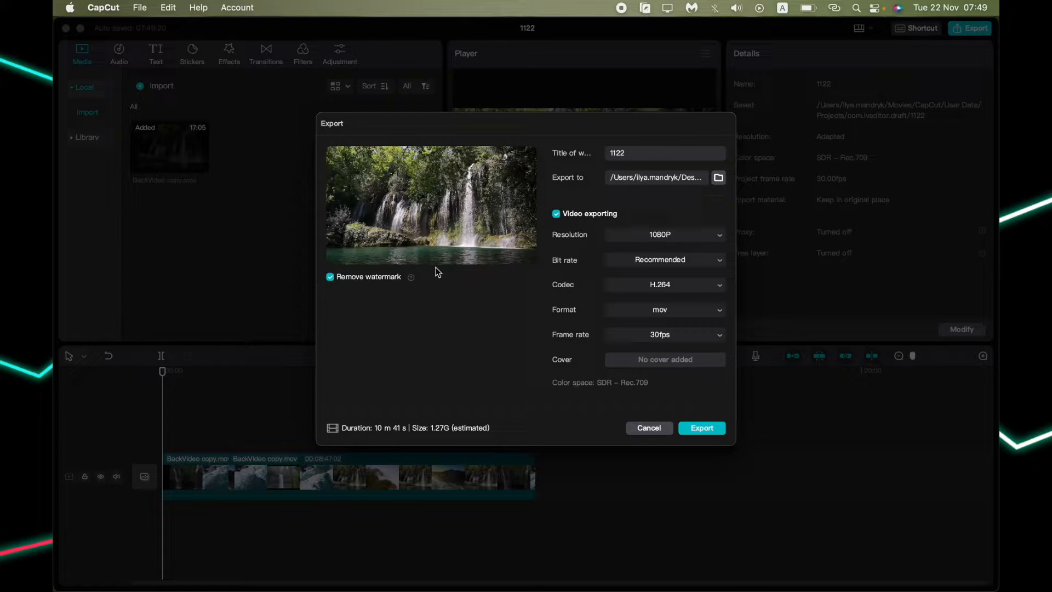
left_click(330, 275)
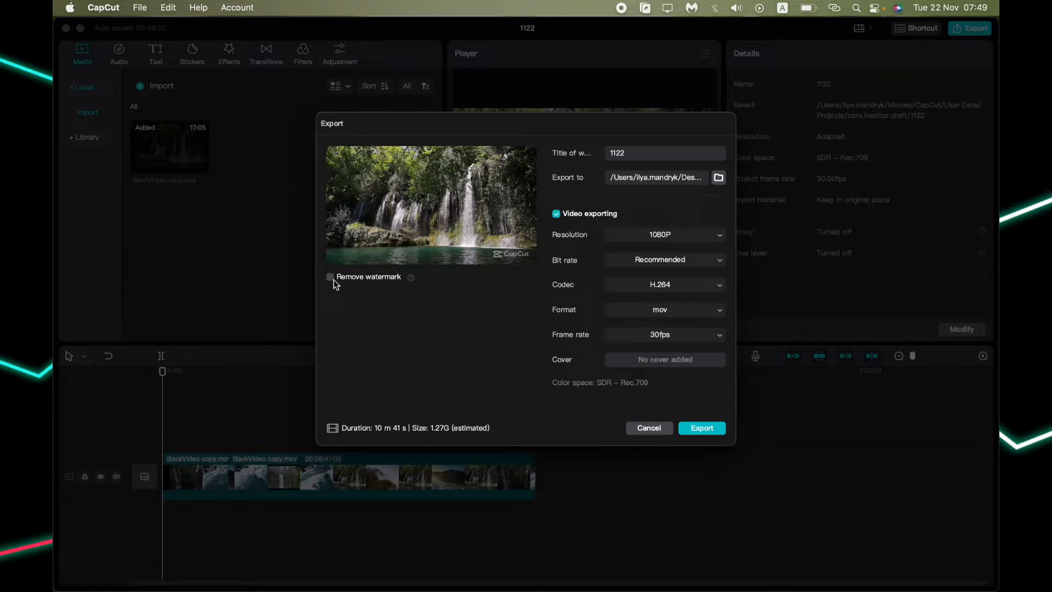
left_click(329, 276)
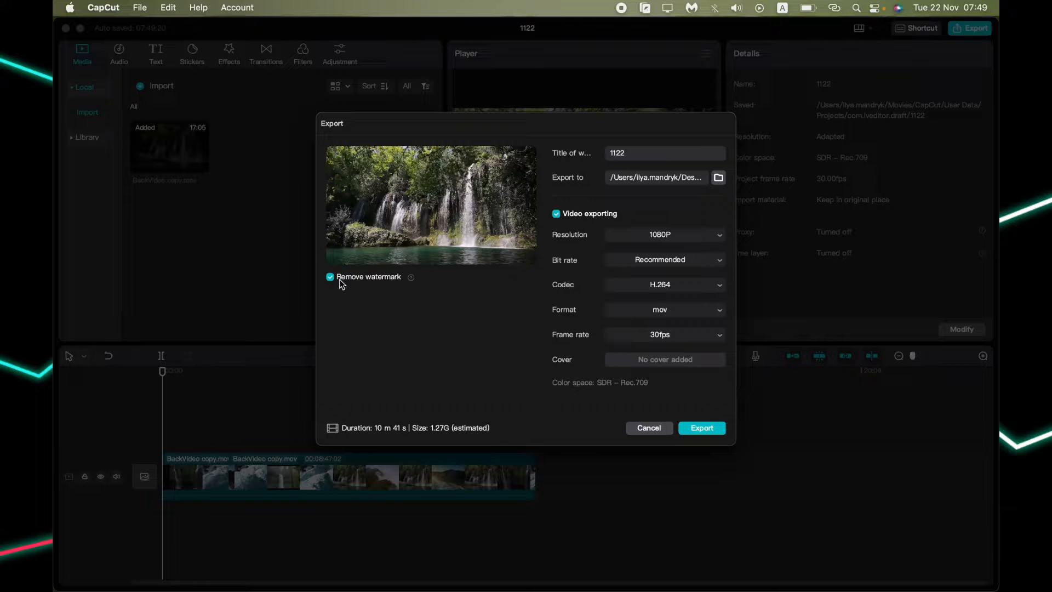
mouse_move(481, 264)
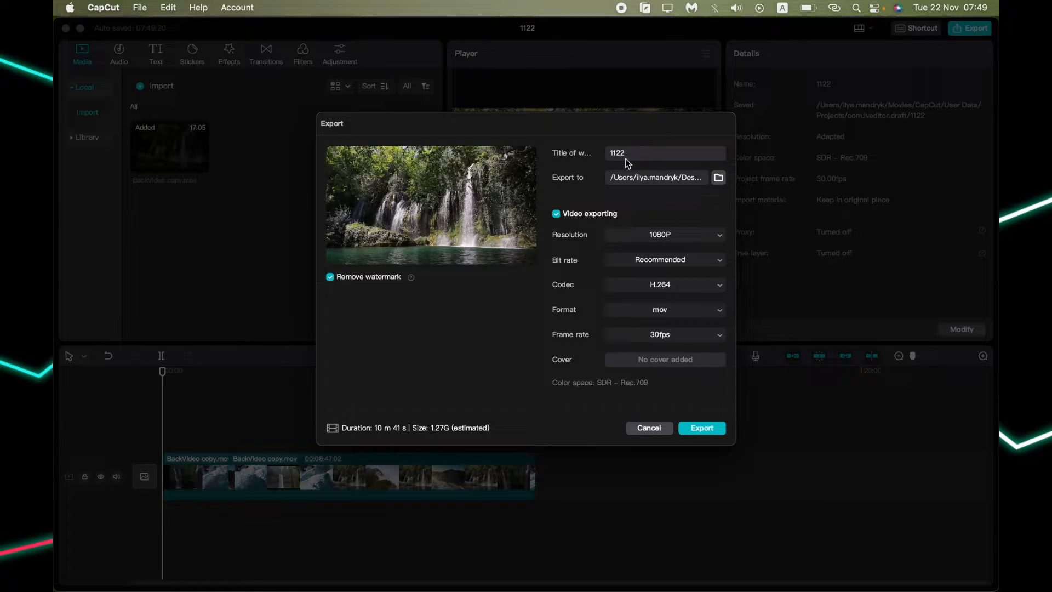
mouse_move(637, 161)
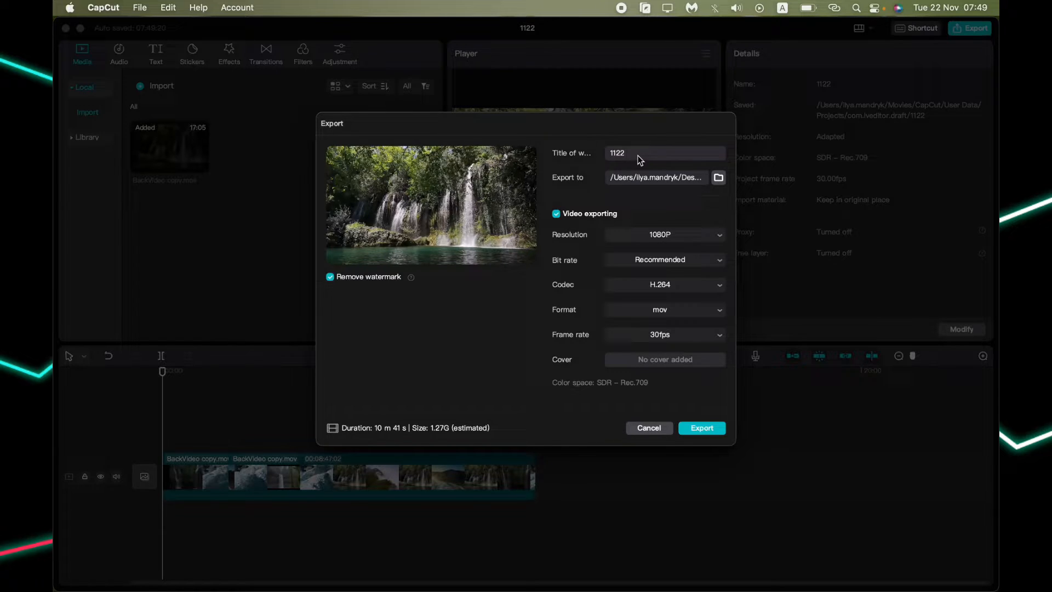
- Change the export title from 1122 to Nature
left_click(664, 152)
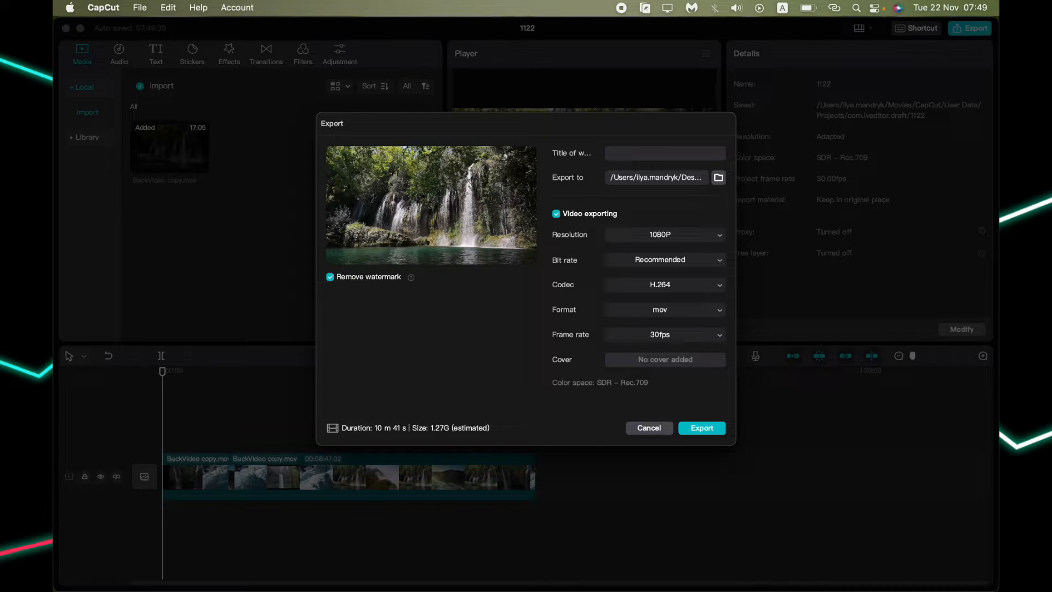
type("Nature")
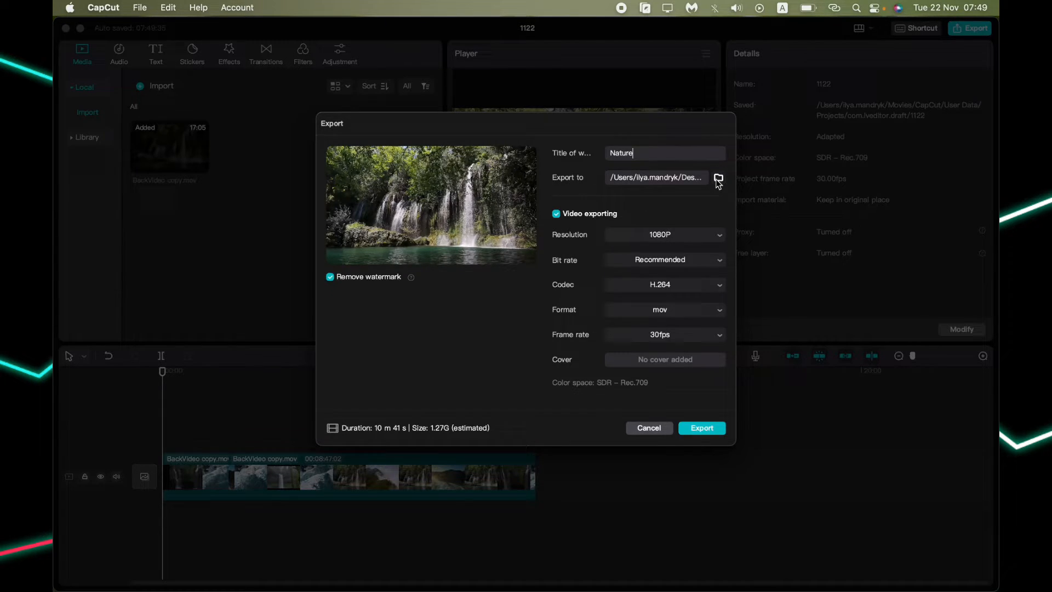
- Keep the Desktop folder as the export destination
left_click(717, 180)
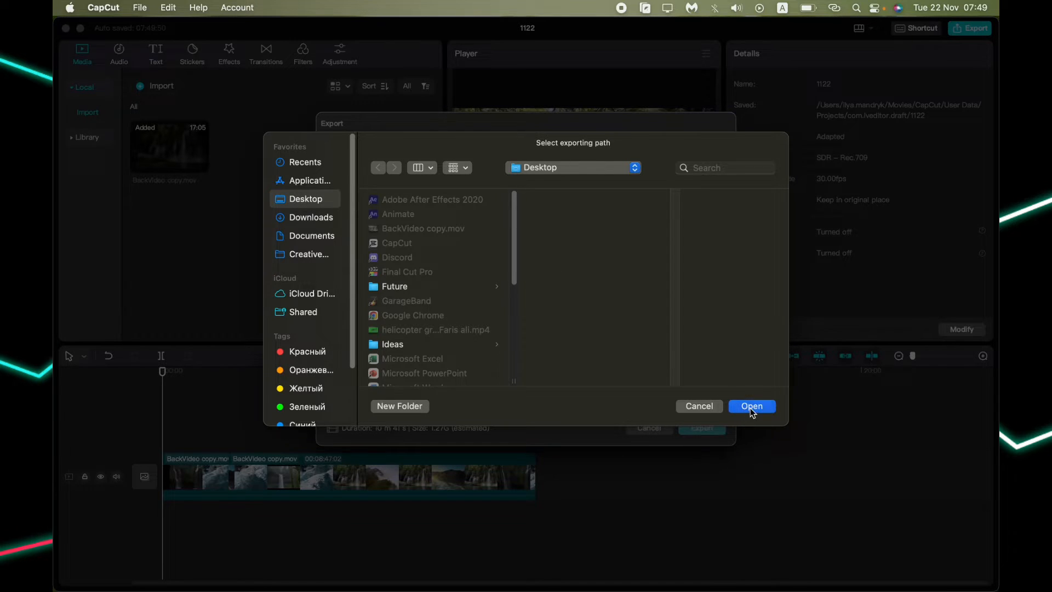
left_click(751, 406)
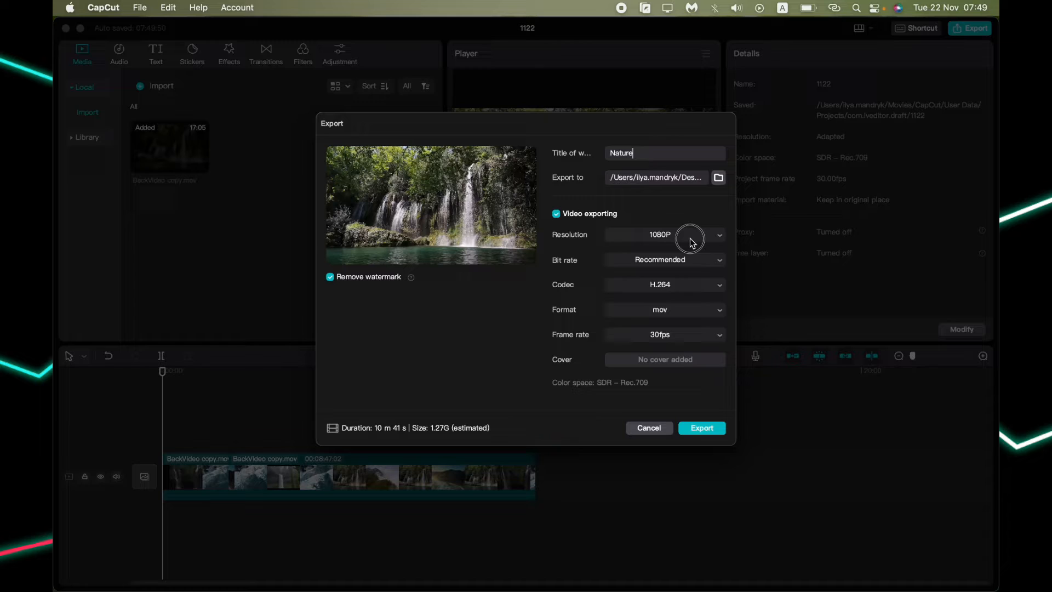
mouse_move(642, 296)
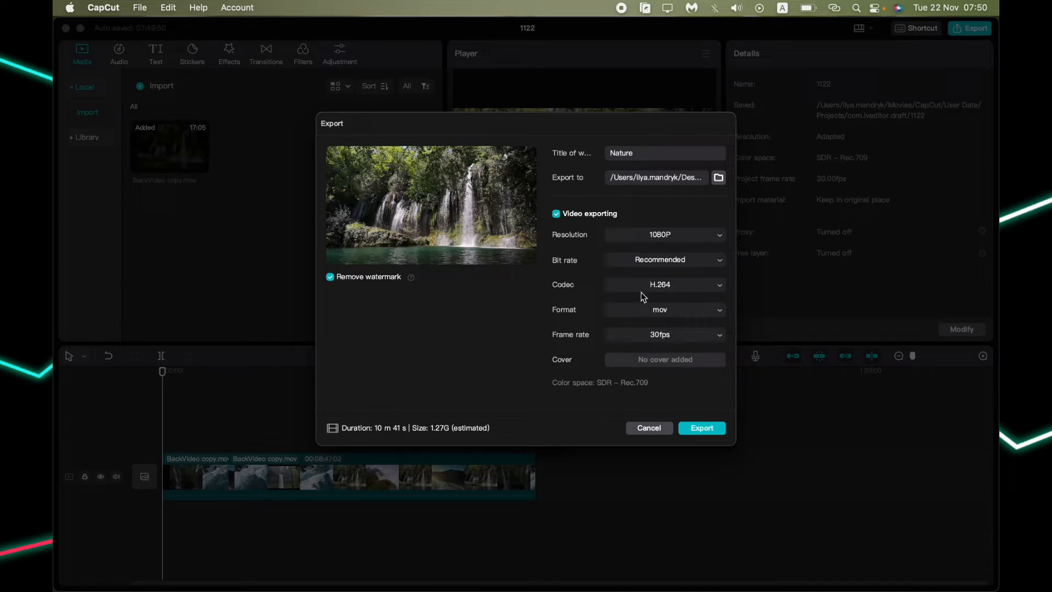
left_click(663, 260)
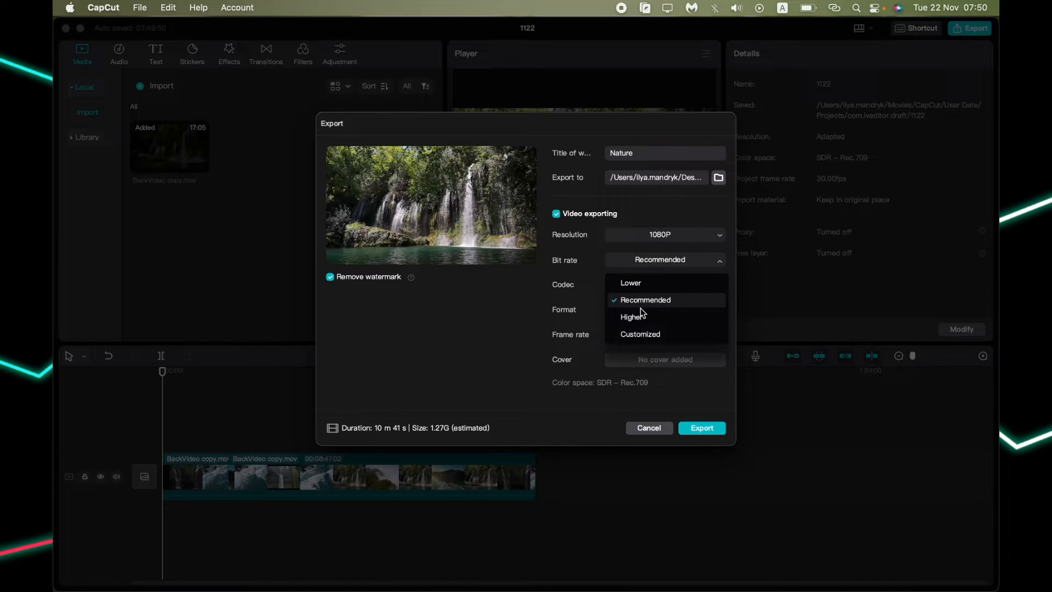
left_click(646, 300)
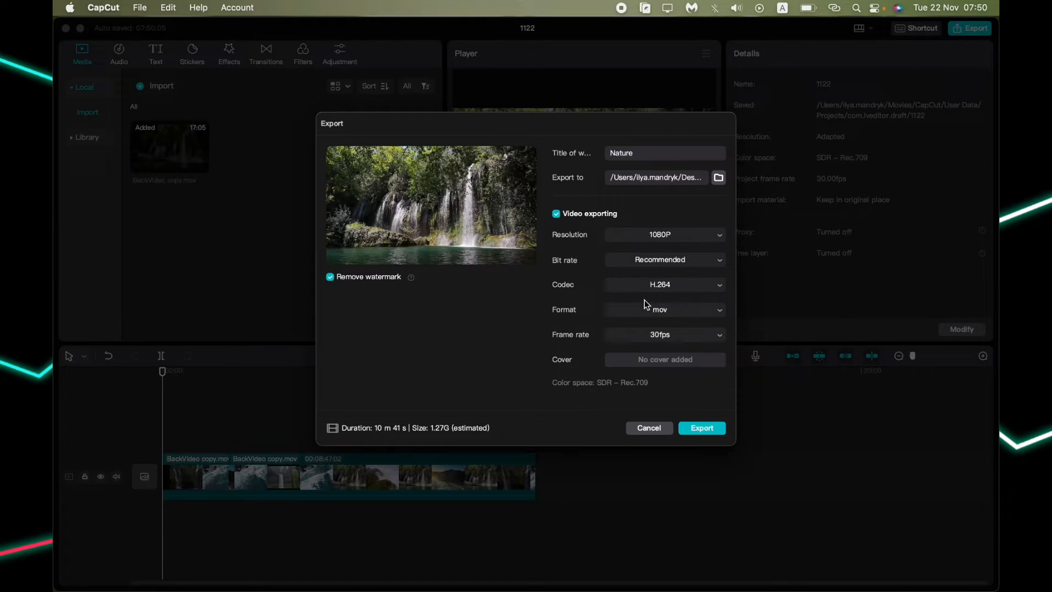
mouse_move(618, 358)
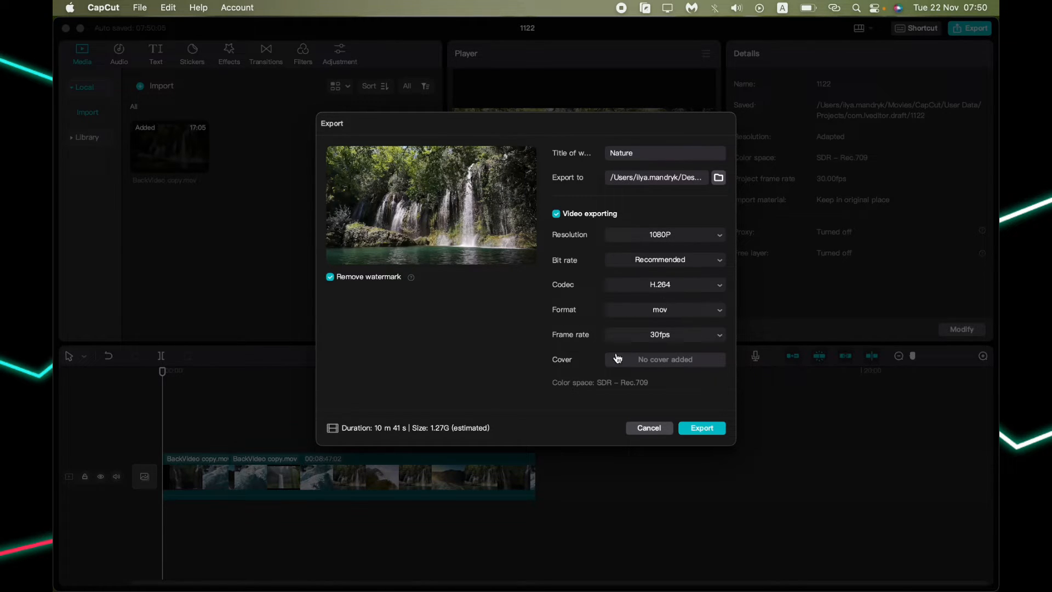
mouse_move(665, 362)
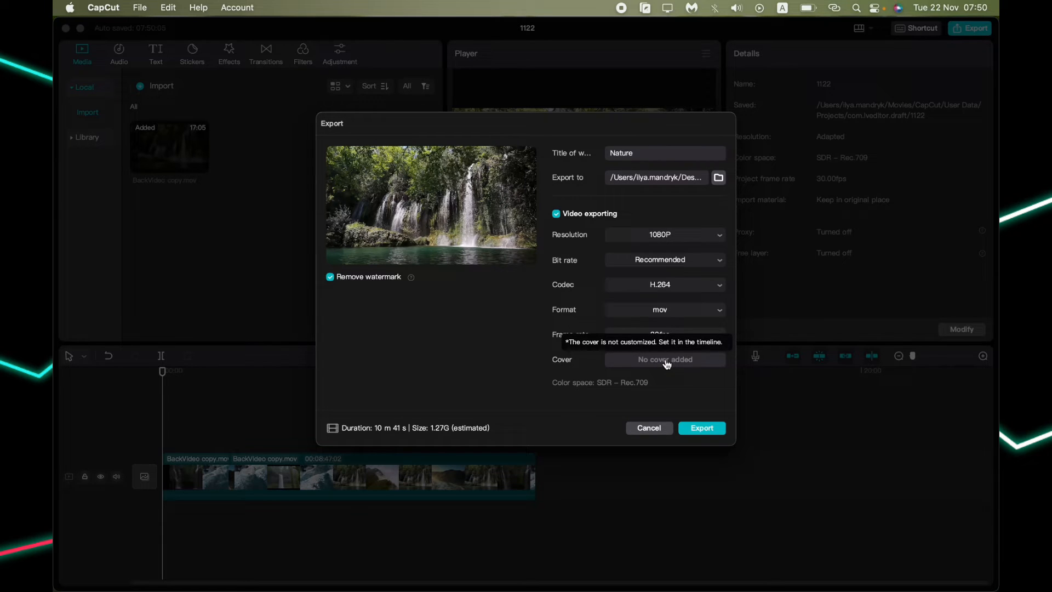
mouse_move(418, 395)
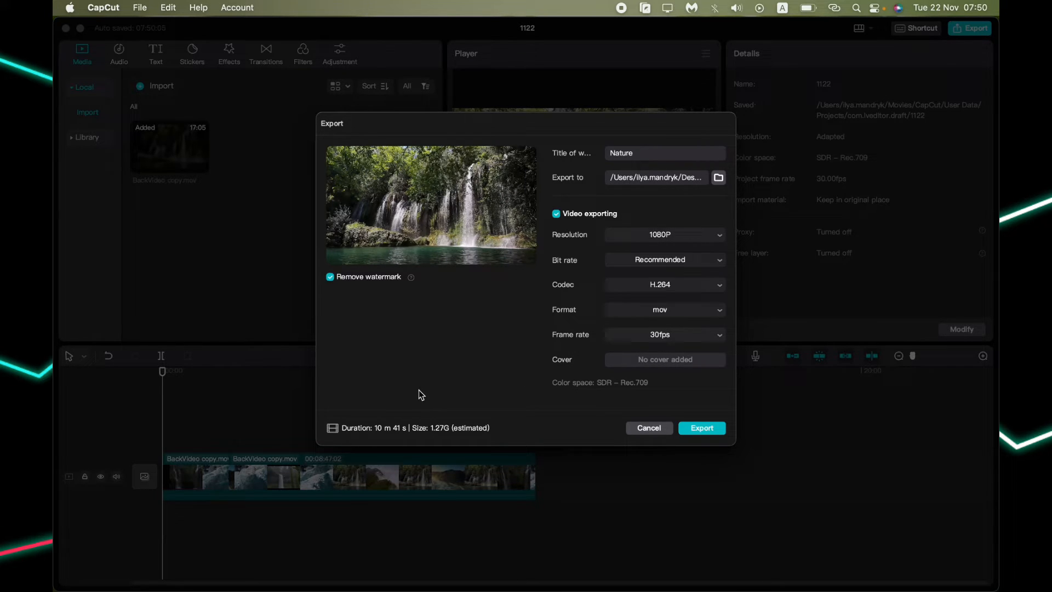
mouse_move(470, 356)
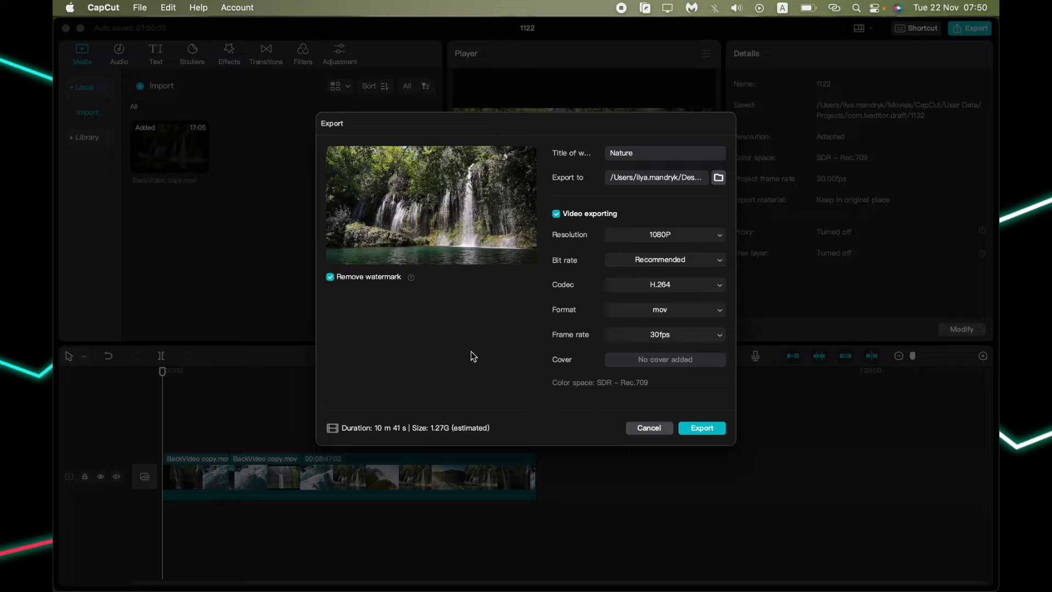
mouse_move(490, 362)
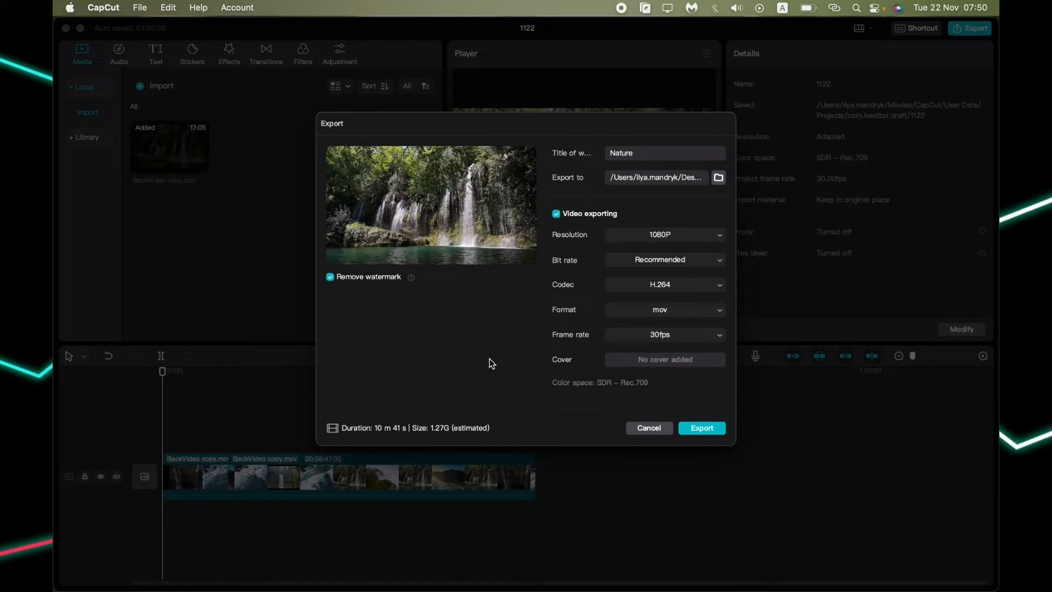
mouse_move(500, 354)
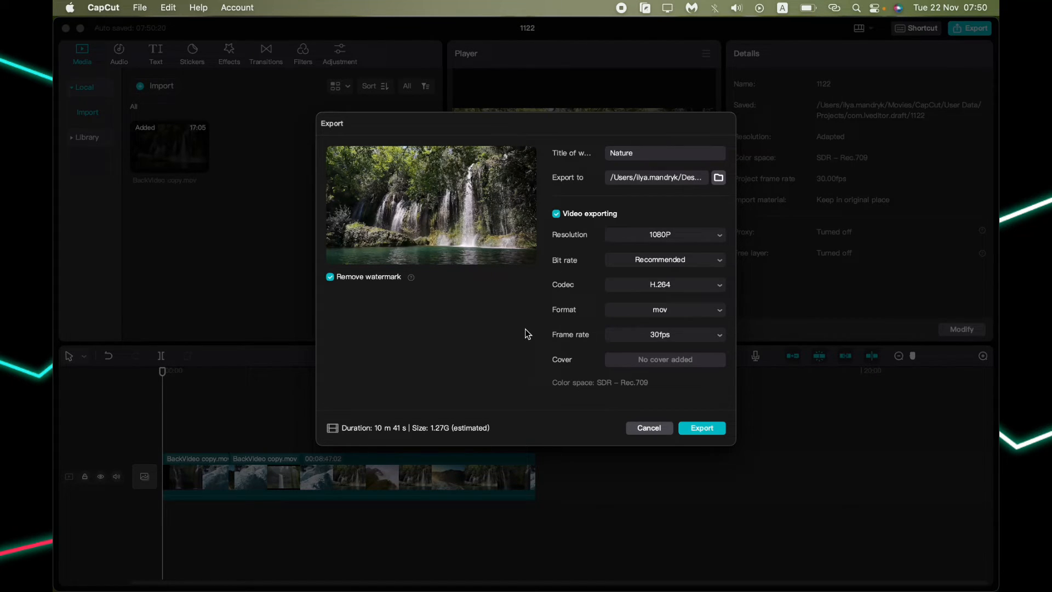
mouse_move(500, 334)
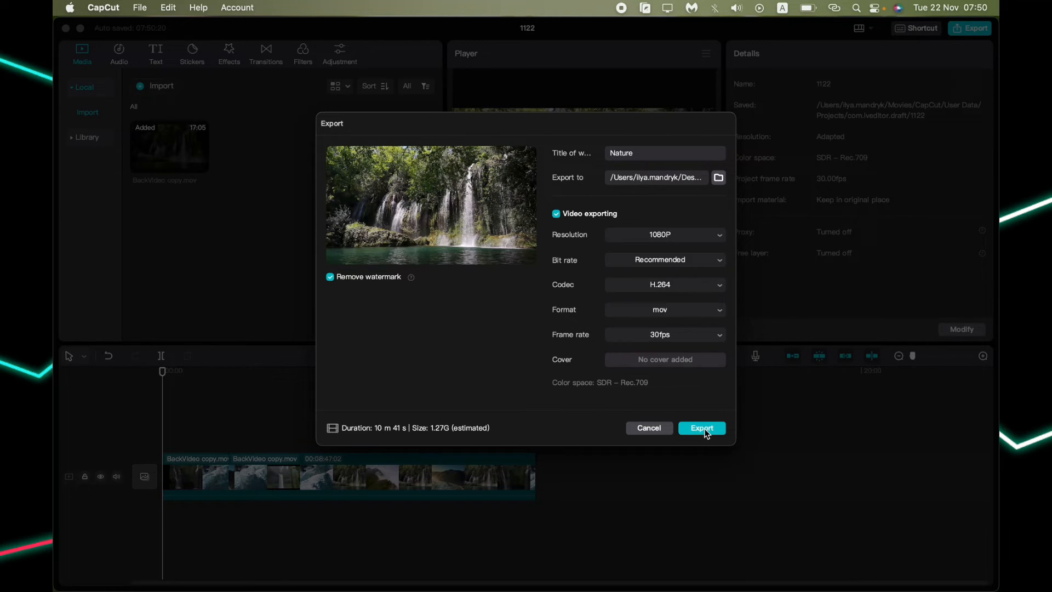
- Begin exporting the Nature video at 1080p, H.264, mov, 30fps
left_click(702, 428)
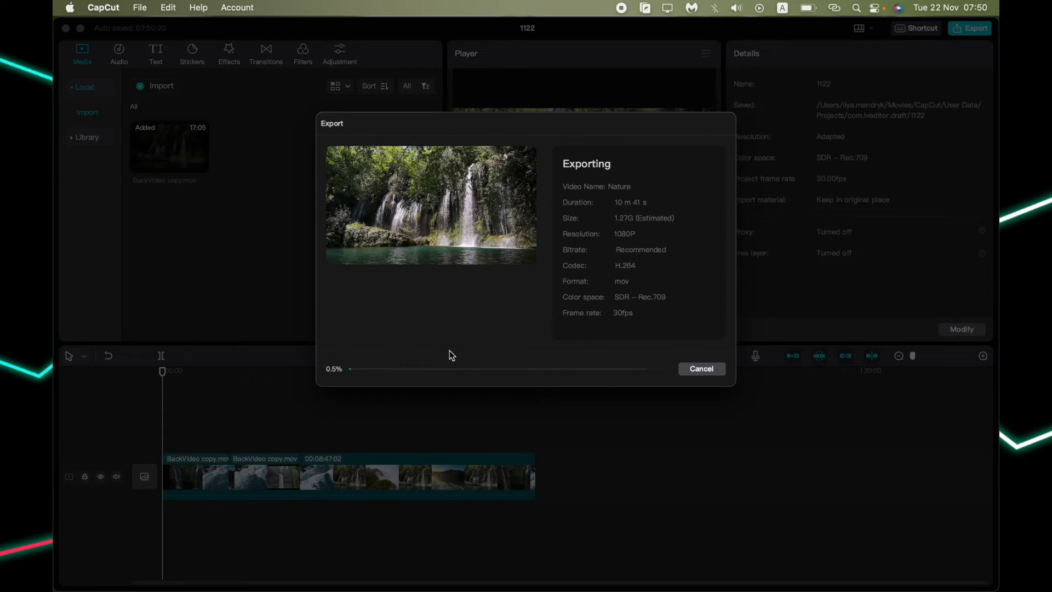
mouse_move(311, 376)
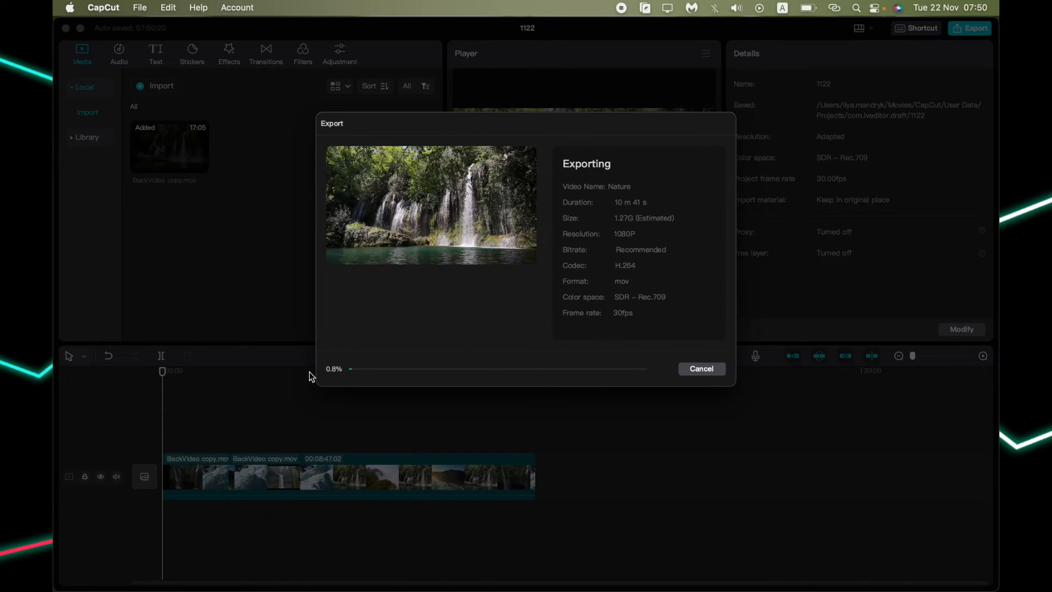